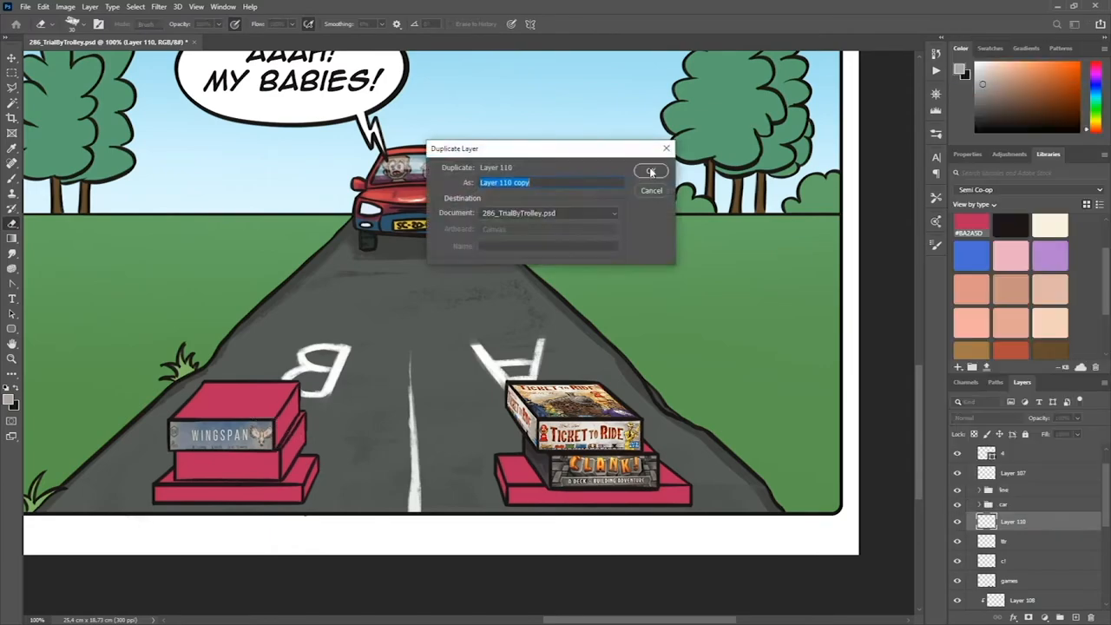
Confirm the Duplicate Layer dialog to create a copy of Layer 110
click(651, 171)
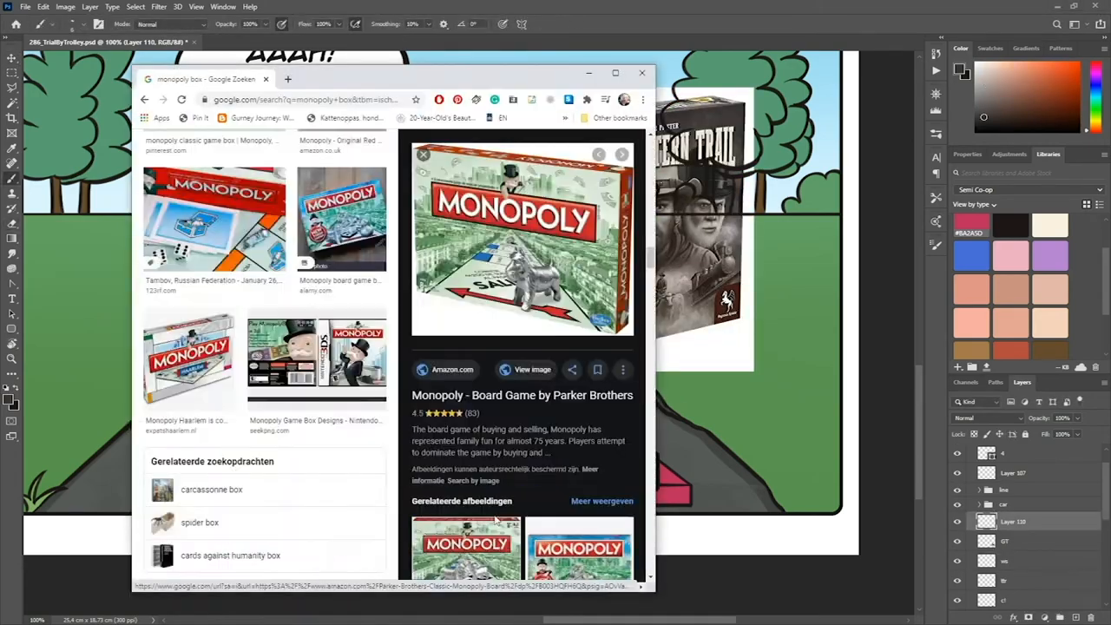
click(641, 72)
text(trial)
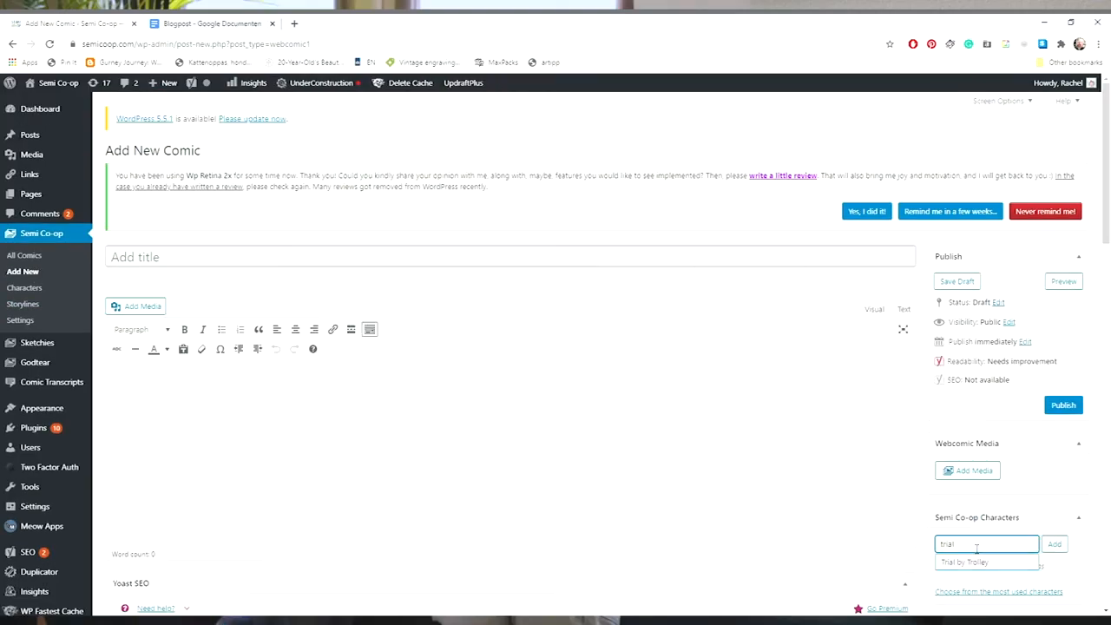
Switch to the Trial by Trolley blog draft in Google Docs
click(210, 24)
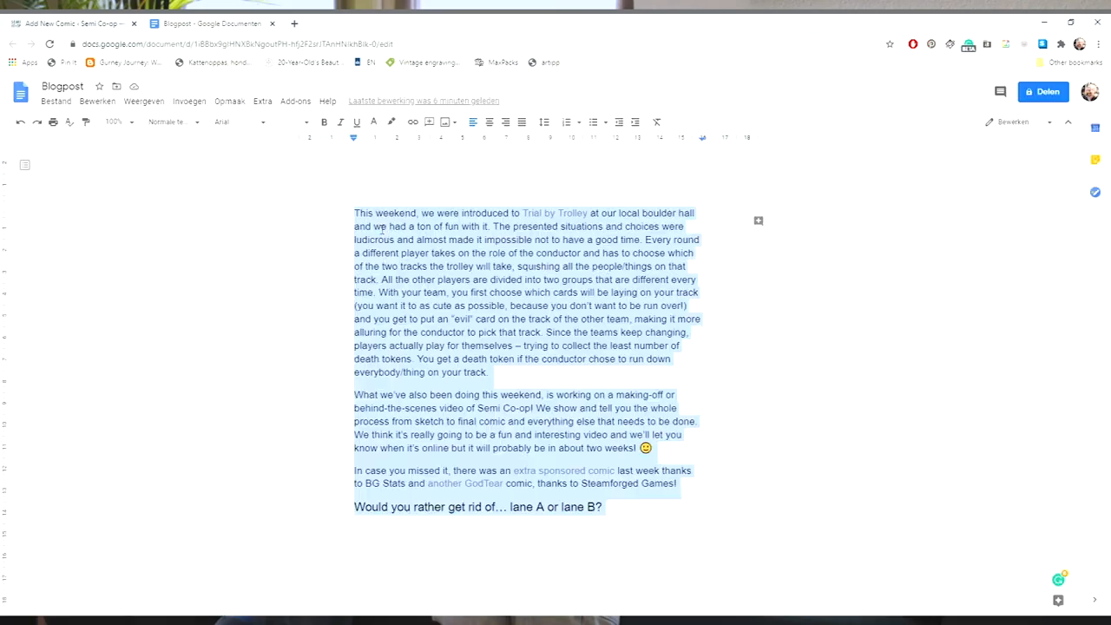